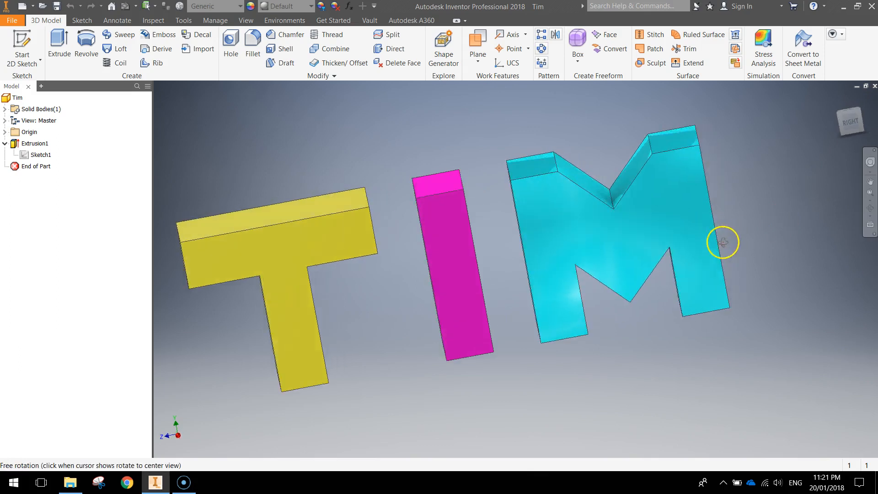
Step: Orbit the existing TIM letters to view them at an angle
left_click_drag(723, 242, 594, 246)
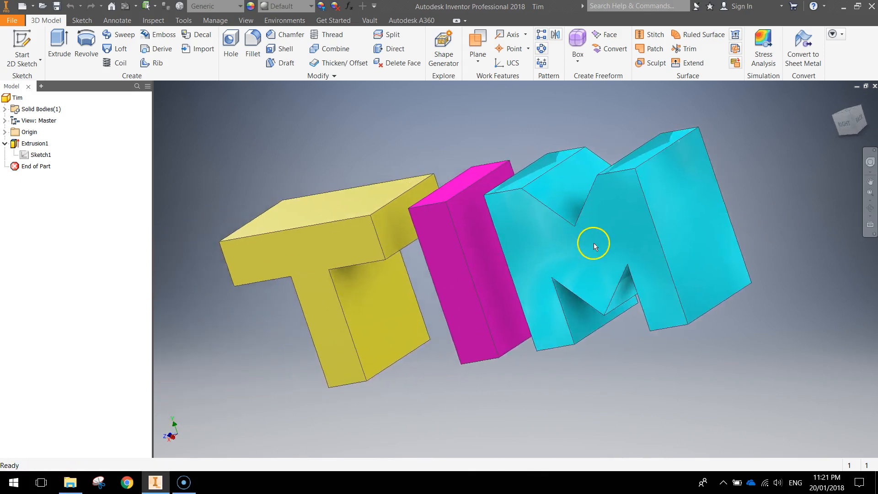
left_click_drag(594, 246, 678, 235)
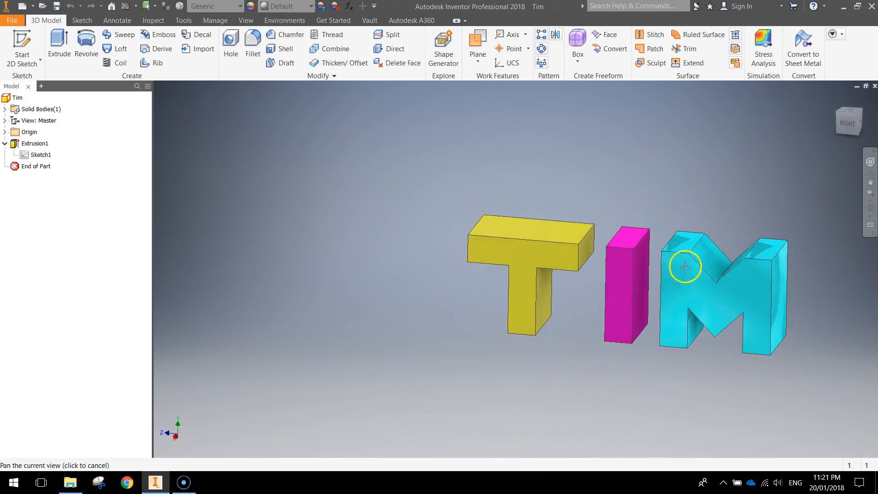
left_click_drag(684, 266, 794, 344)
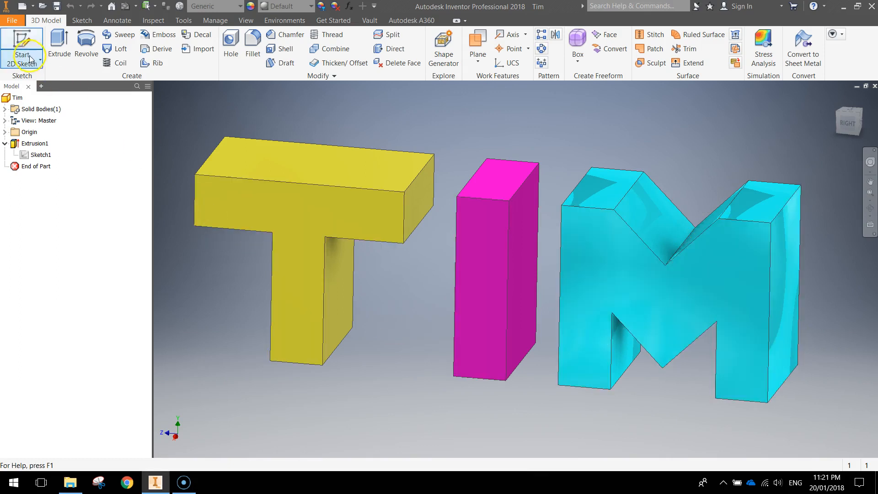
Step: Create a new part from the metric Standard (mm).ipt template
left_click(12, 20)
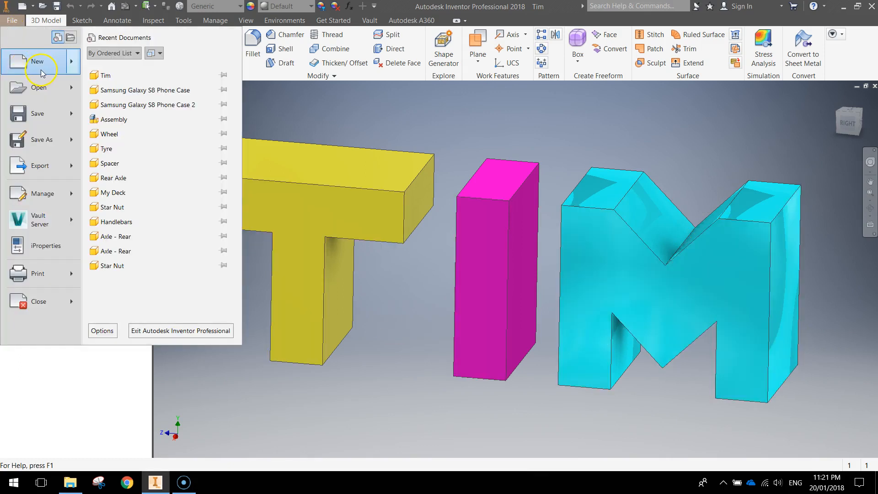
left_click(37, 61)
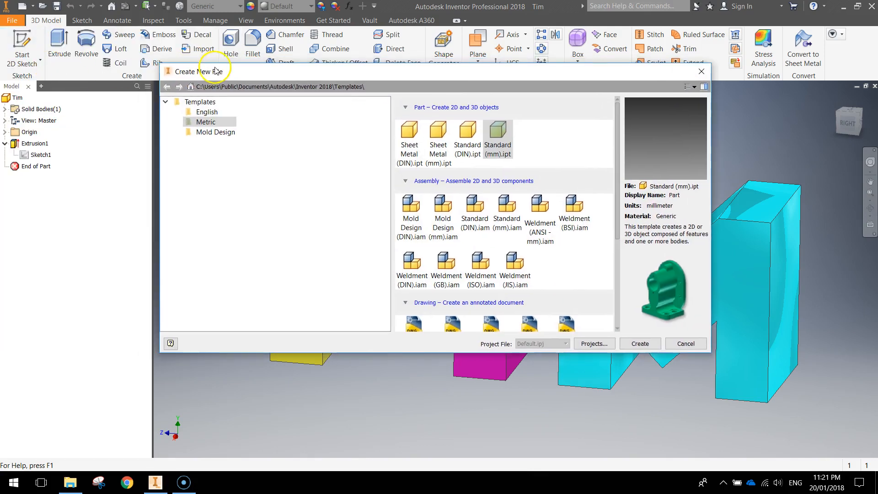
left_click(207, 122)
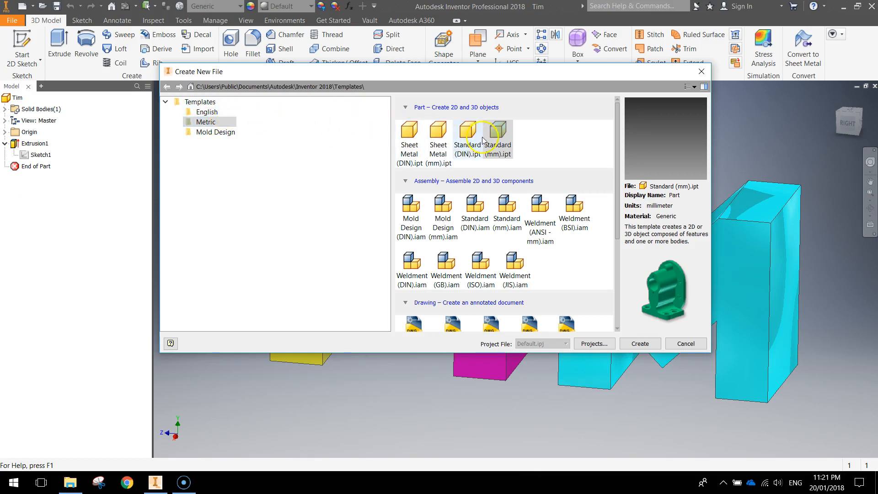
left_click(499, 129)
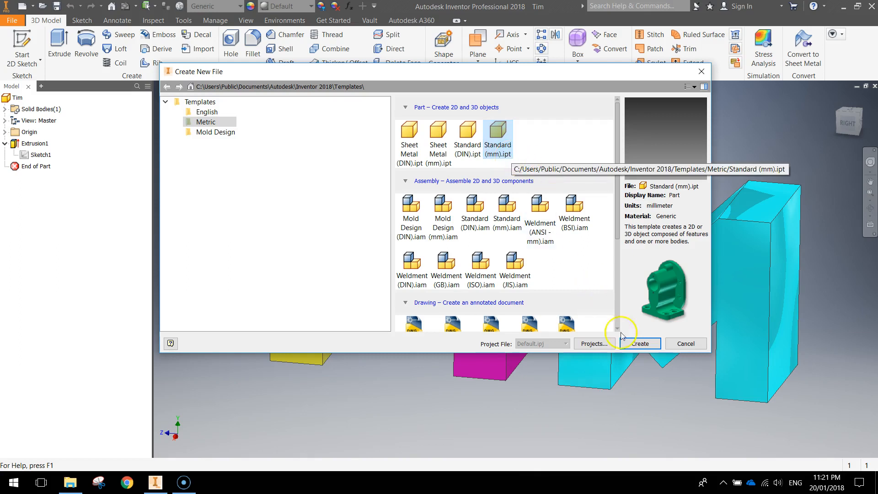
left_click(639, 344)
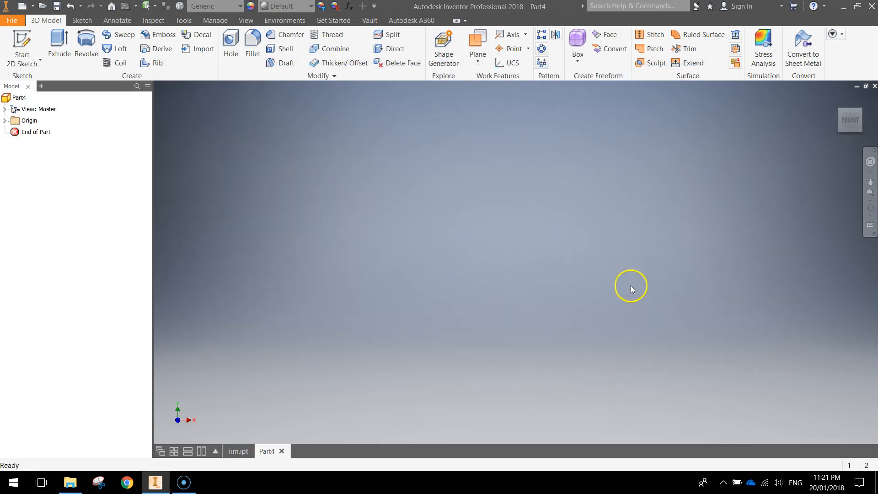
mouse_move(505, 252)
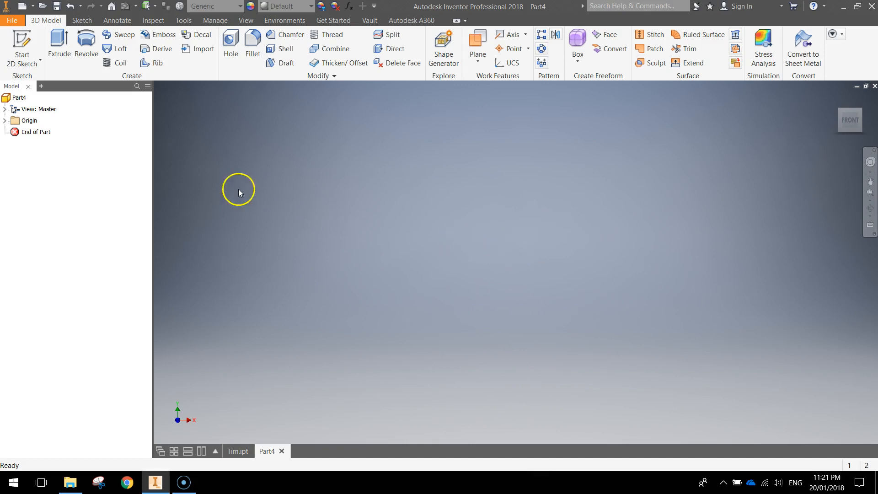
mouse_move(22, 45)
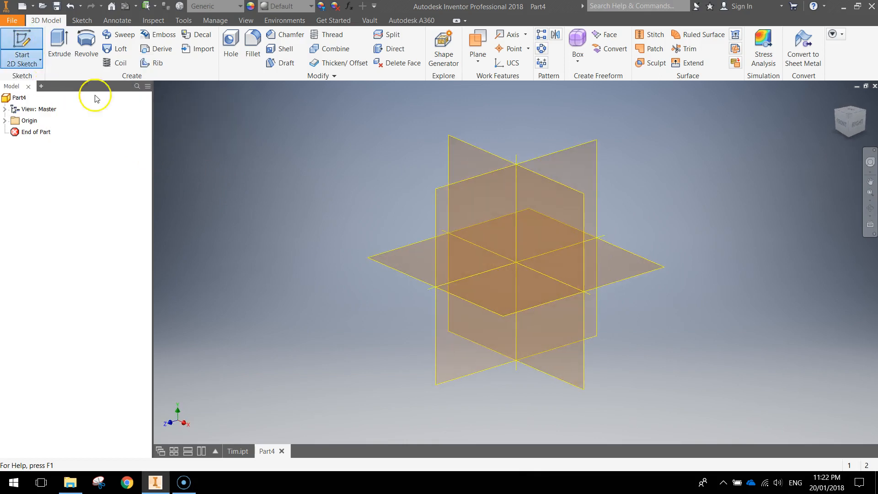
mouse_move(564, 156)
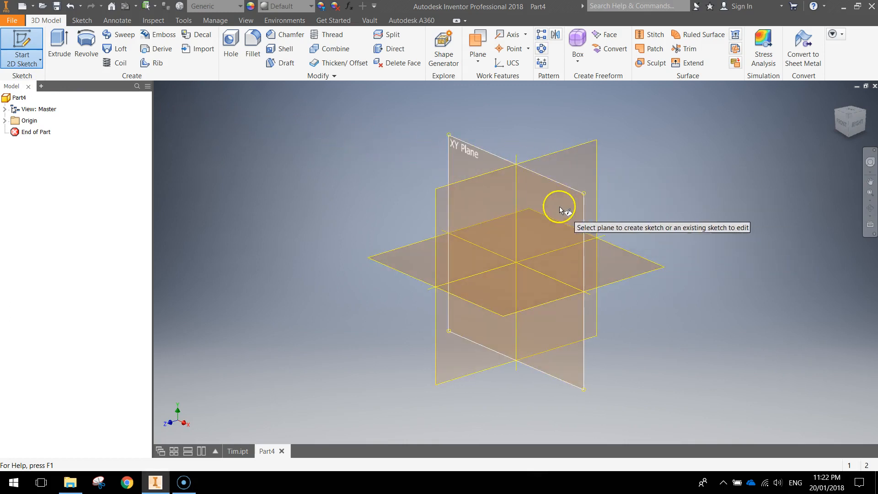
mouse_move(583, 164)
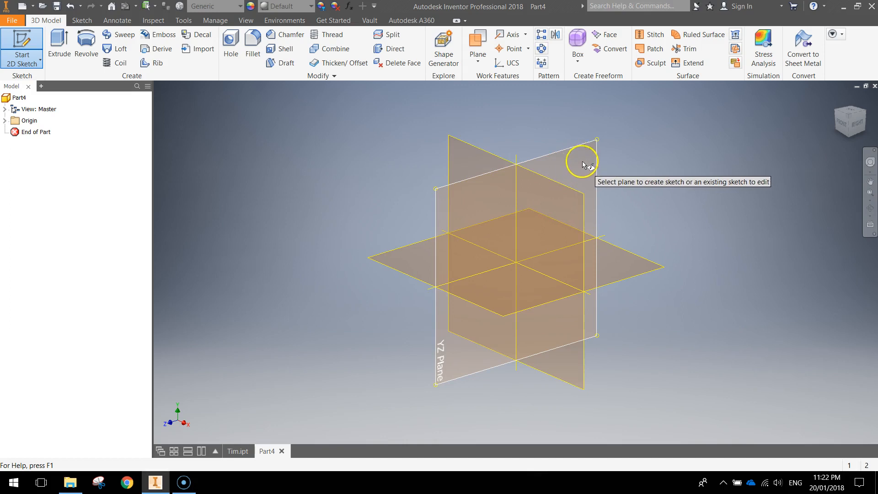
mouse_move(462, 349)
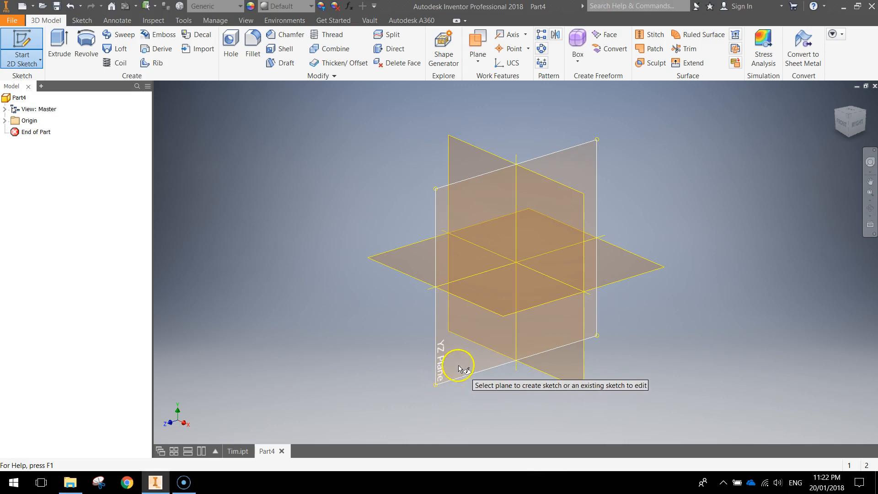
Step: Start Sketch1 on the YZ plane of Part4
left_click(440, 364)
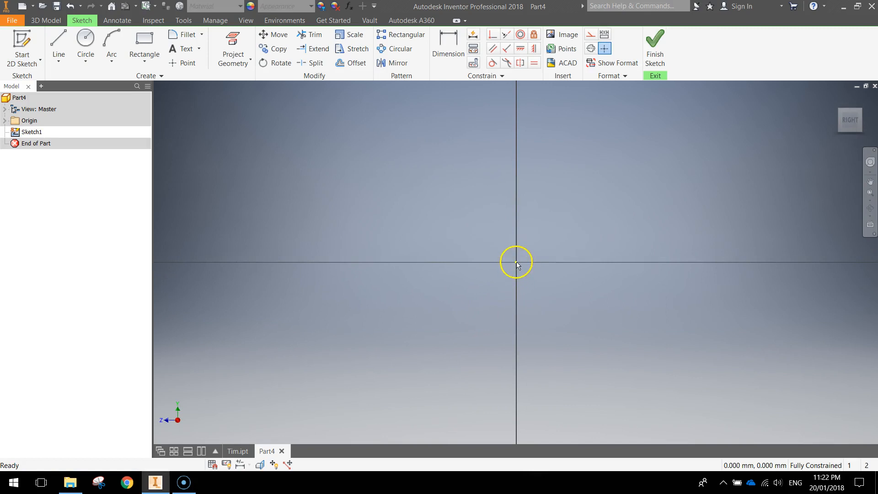
mouse_move(503, 272)
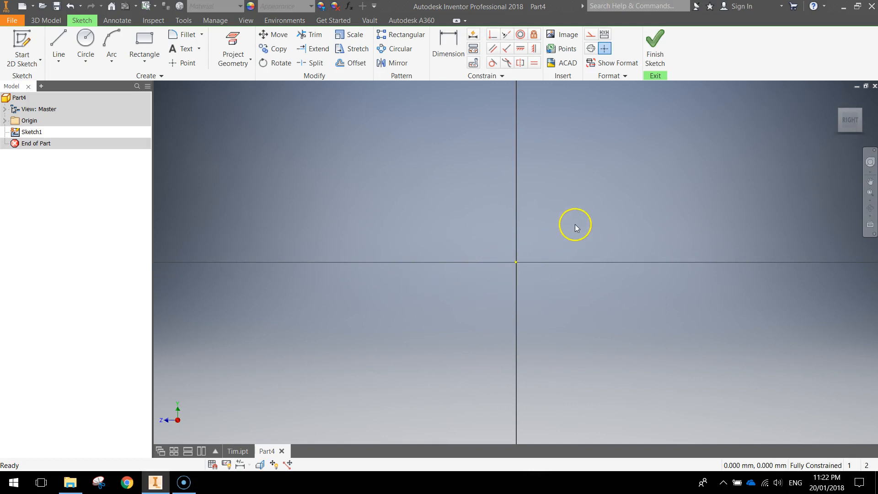
left_click_drag(575, 228, 596, 217)
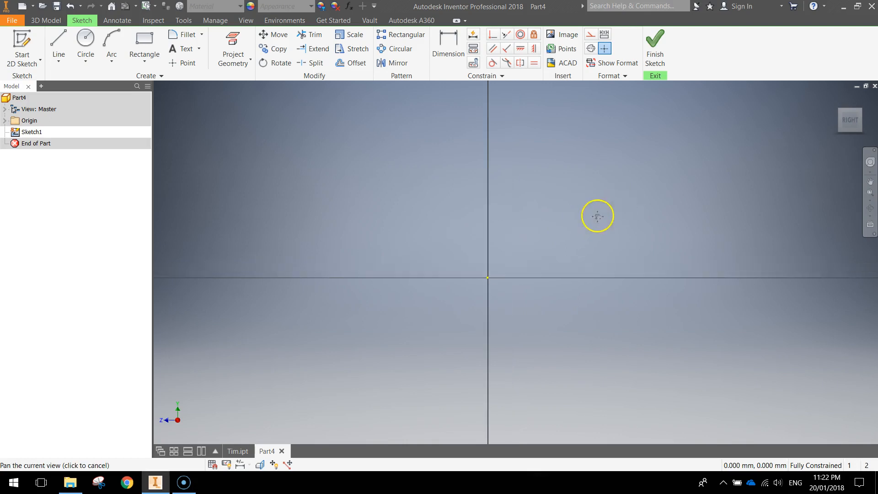
left_click_drag(598, 216, 316, 345)
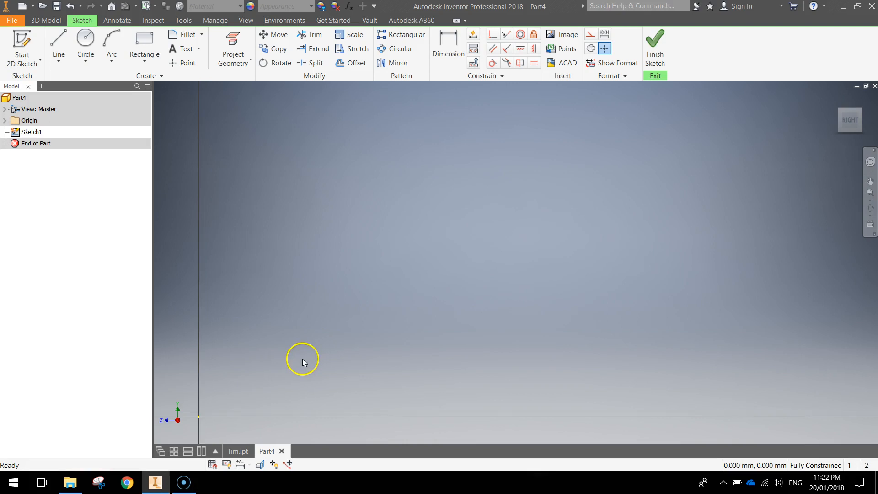
mouse_move(584, 135)
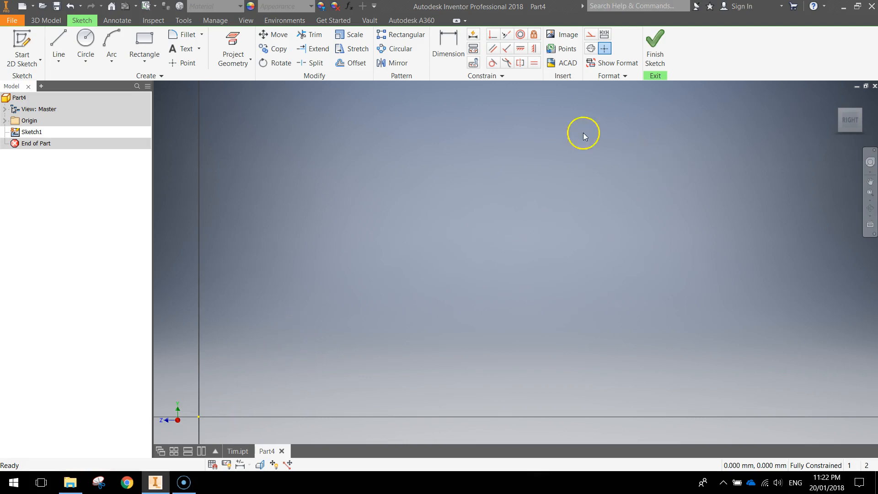
mouse_move(384, 208)
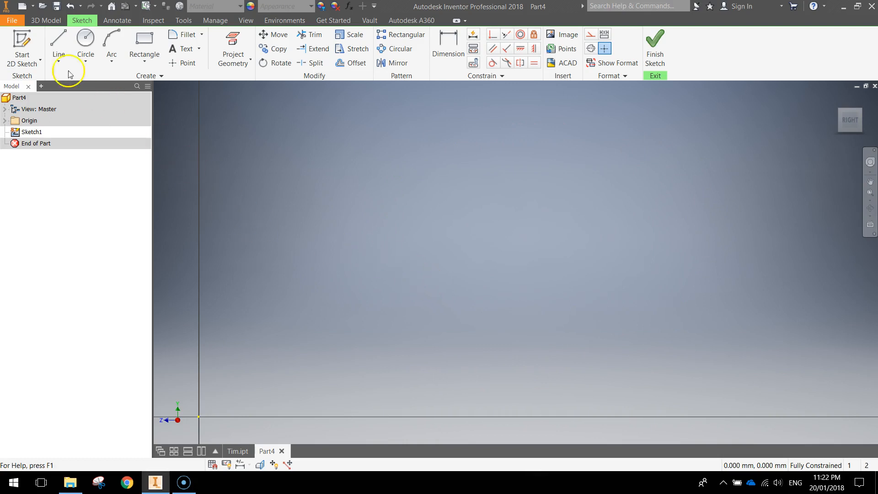
mouse_move(57, 40)
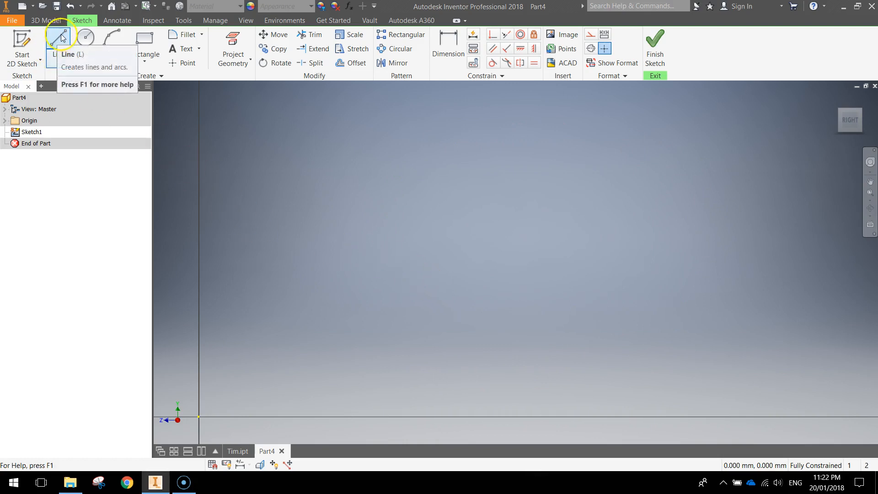
Step: Draw a closed T outline with the Line tool, entering 2 and 3 mm lengths
left_click(58, 42)
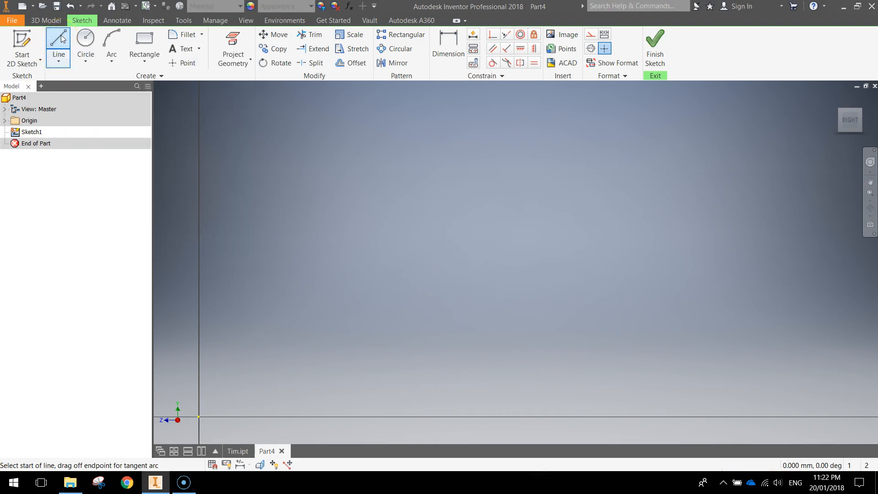
mouse_move(365, 200)
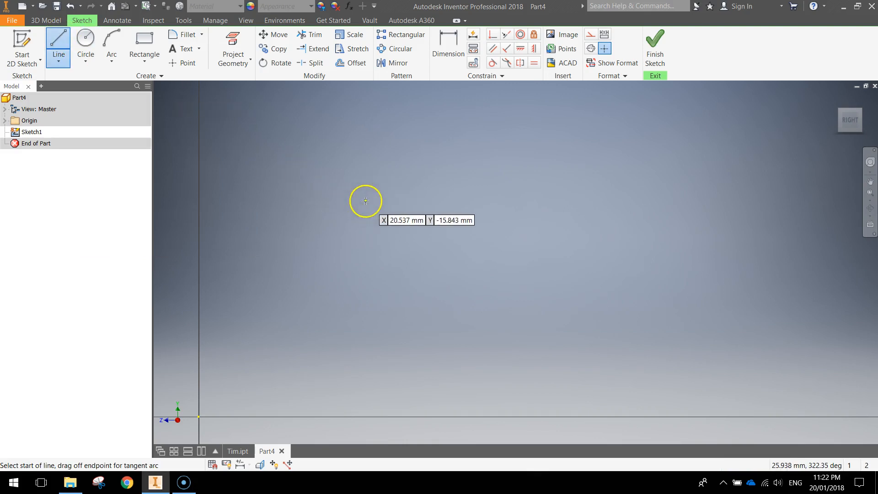
mouse_move(290, 110)
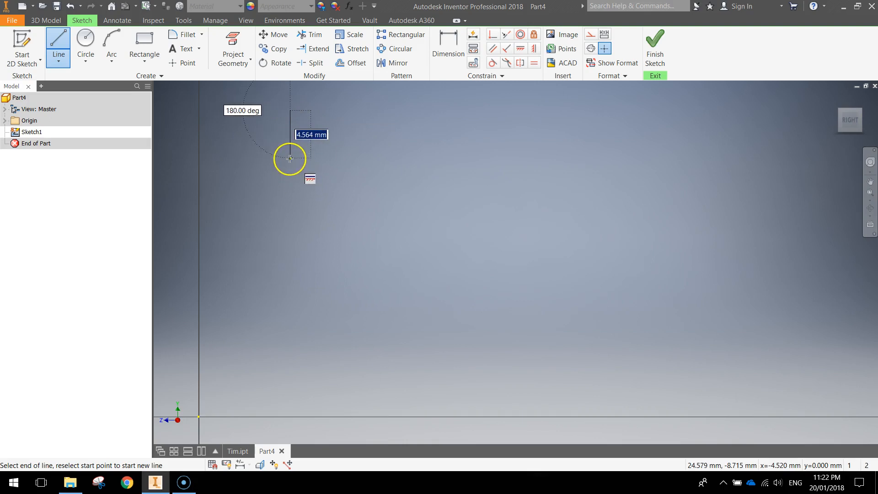
mouse_move(291, 172)
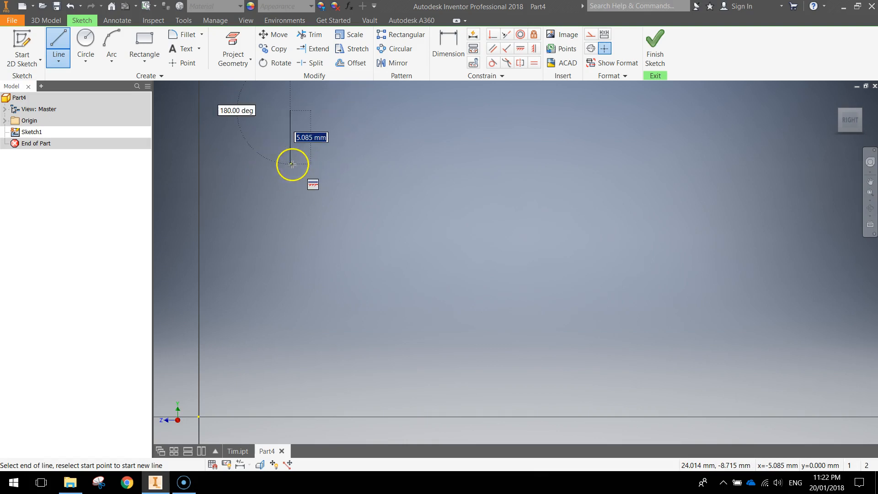
mouse_move(290, 186)
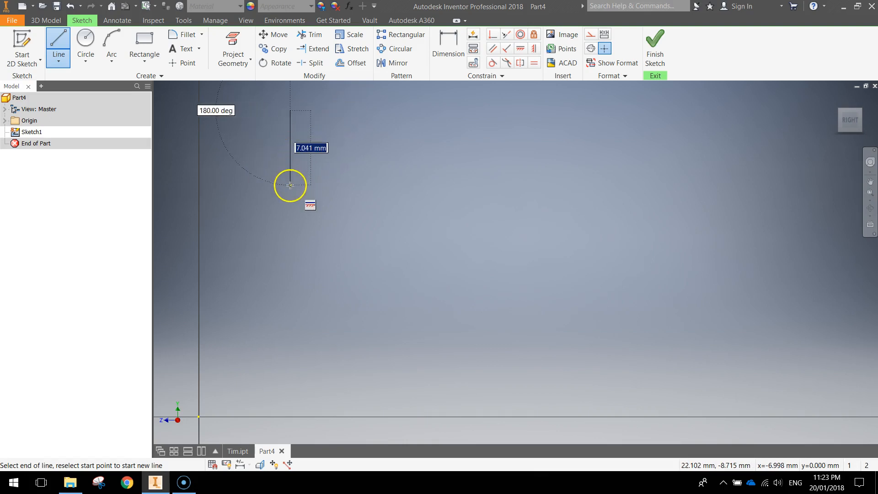
mouse_move(289, 148)
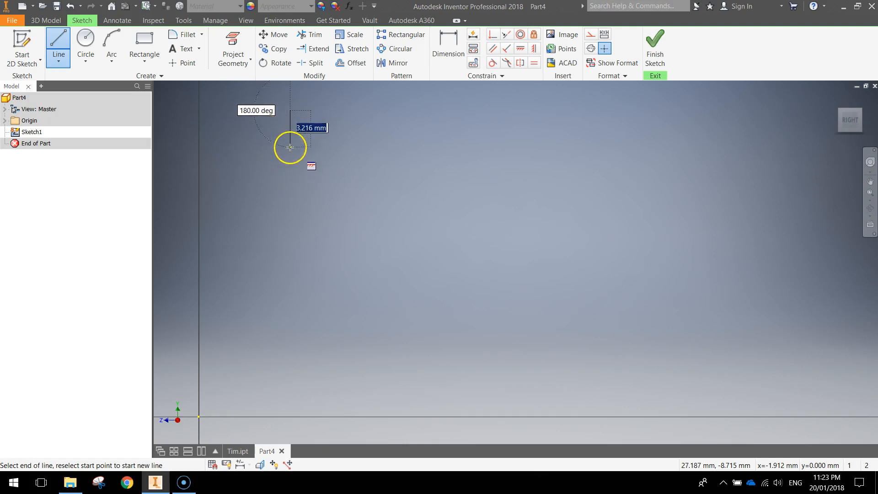
mouse_move(291, 158)
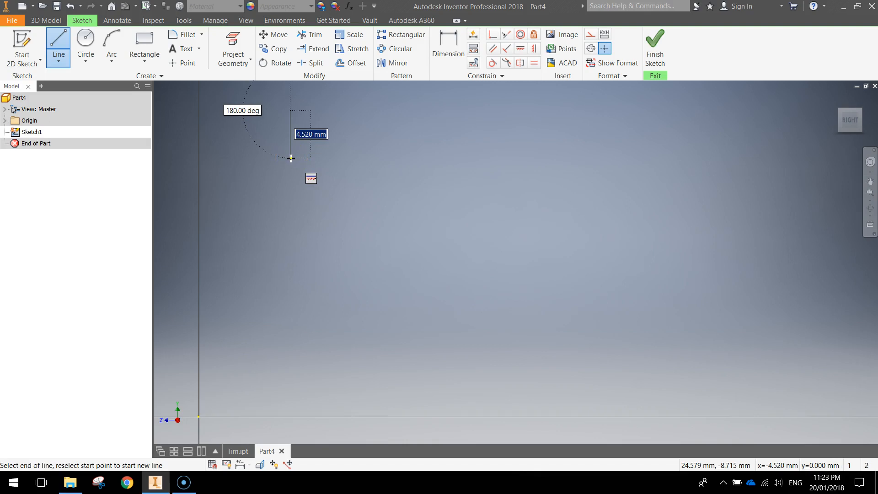
type("2")
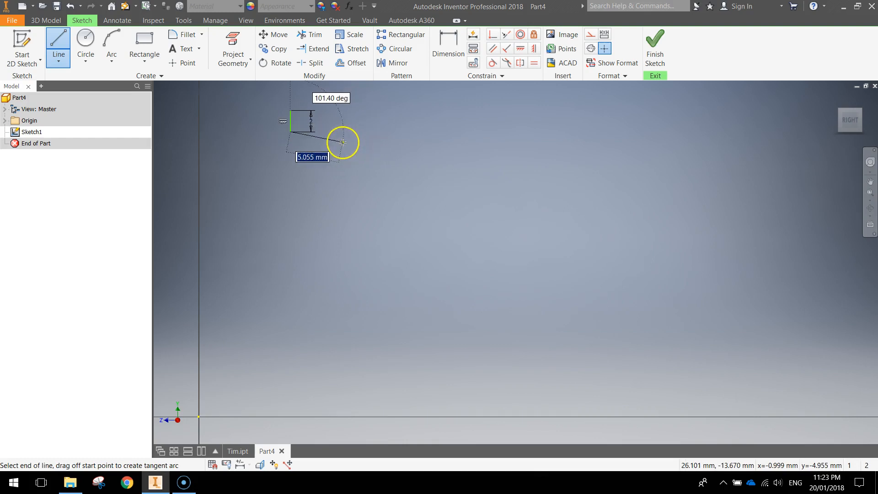
left_click_drag(345, 142, 456, 287)
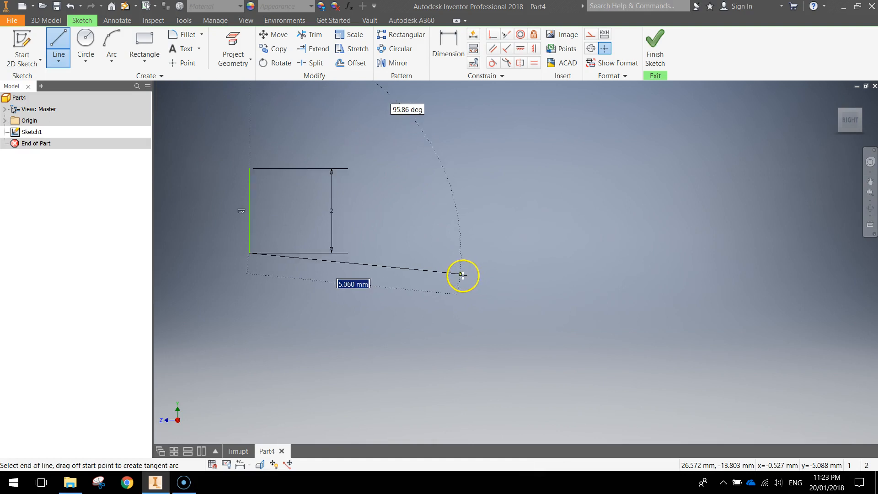
left_click_drag(462, 275, 378, 252)
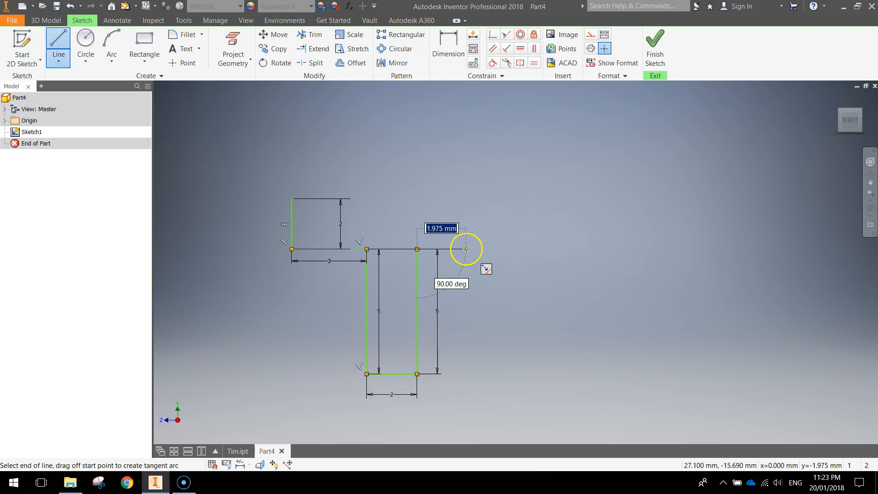
type("3")
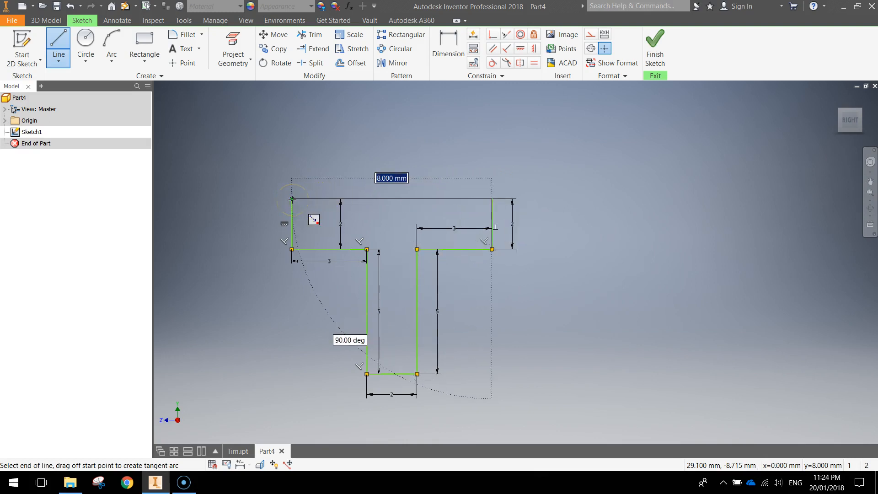
left_click(291, 199)
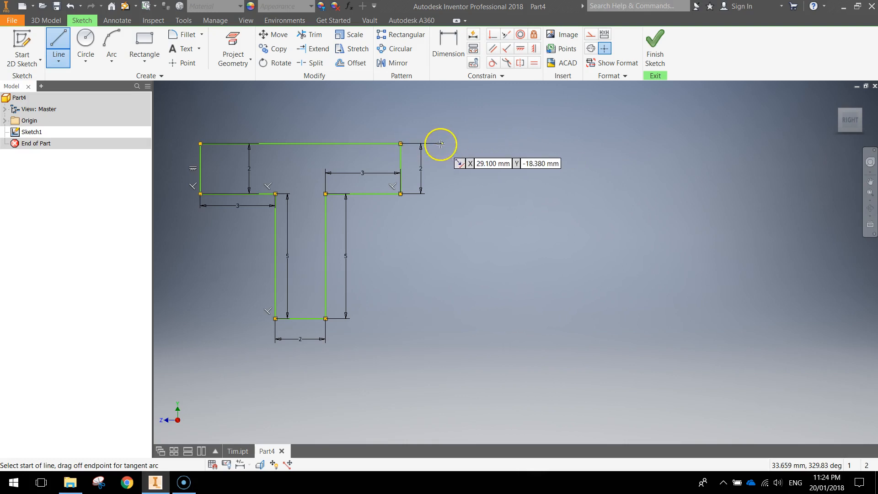
mouse_move(476, 142)
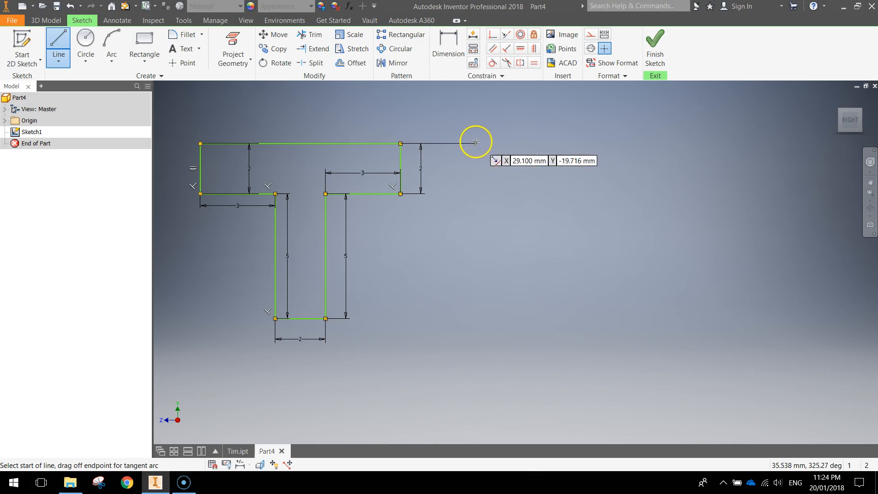
mouse_move(447, 130)
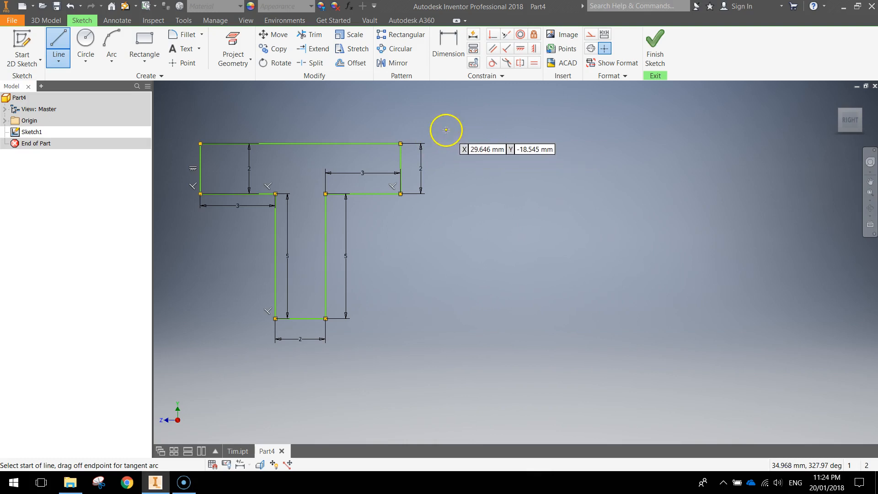
mouse_move(448, 144)
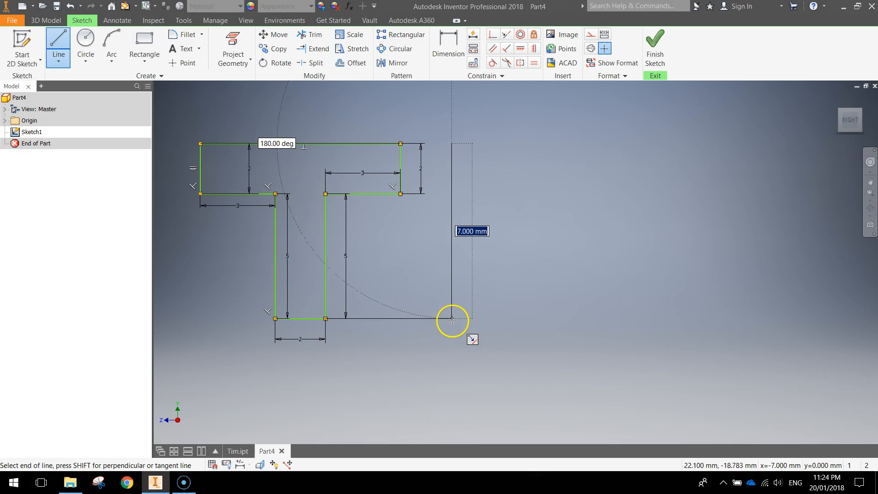
Step: Draw the 7 mm tall I outline and the M outline with angled inner strokes
left_click(452, 321)
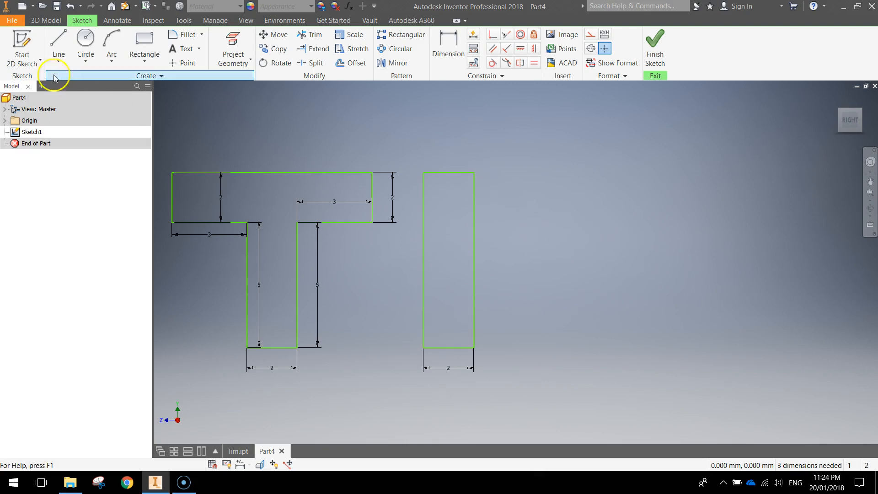
left_click(58, 40)
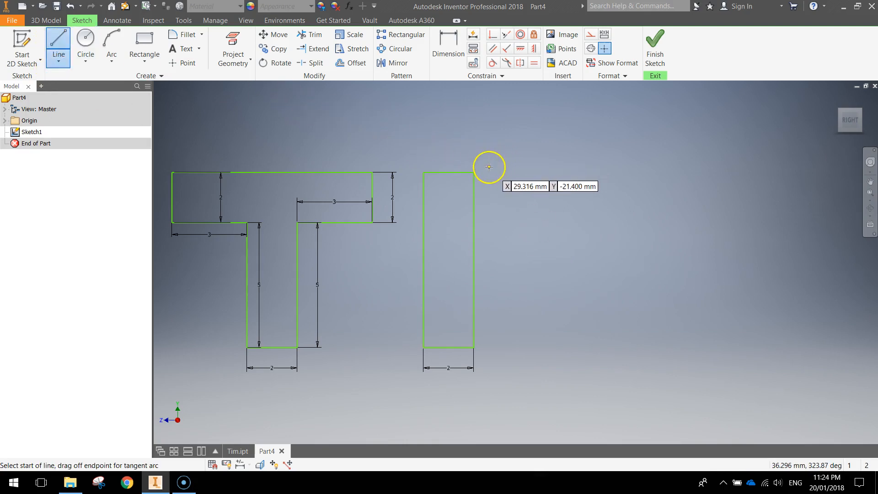
mouse_move(499, 173)
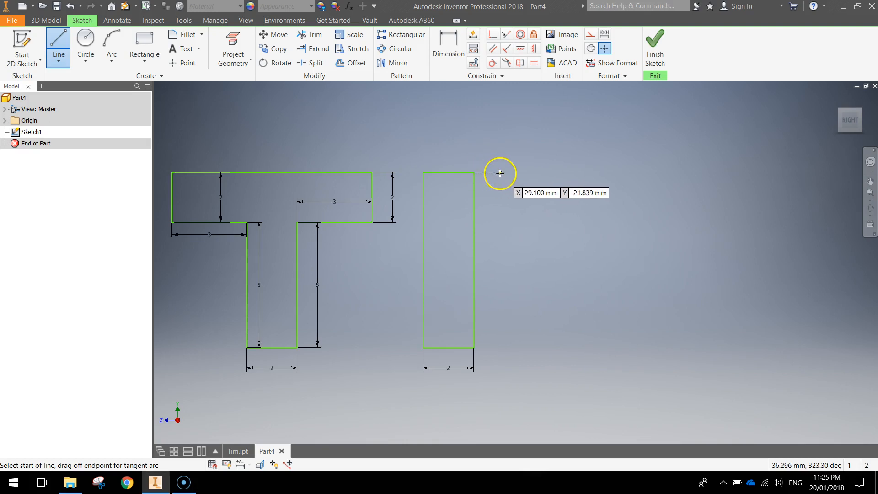
mouse_move(523, 171)
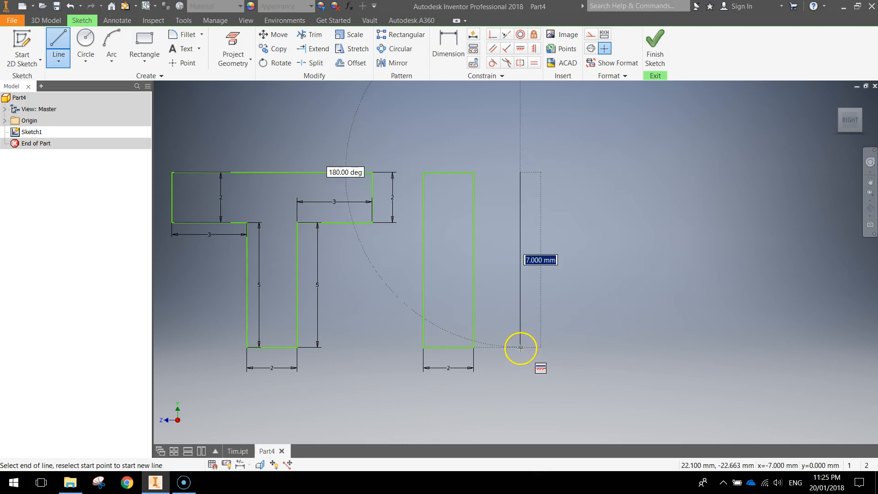
left_click(519, 346)
type("3.000")
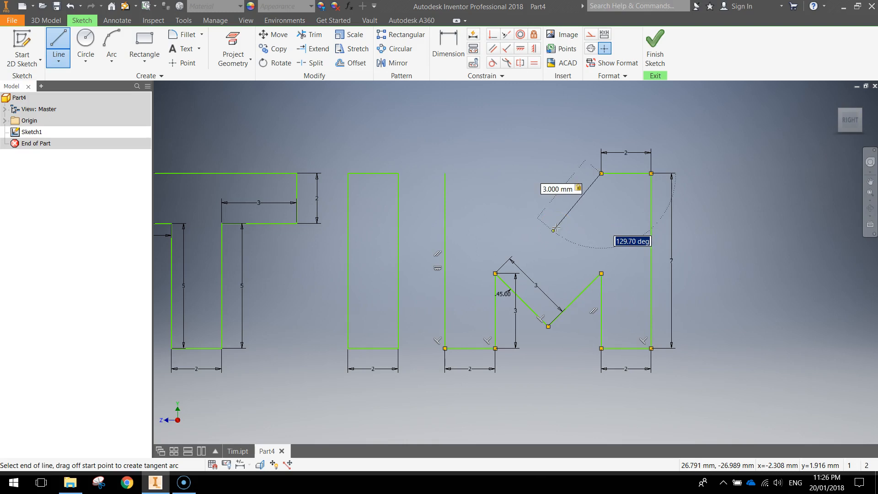
type("135.00)")
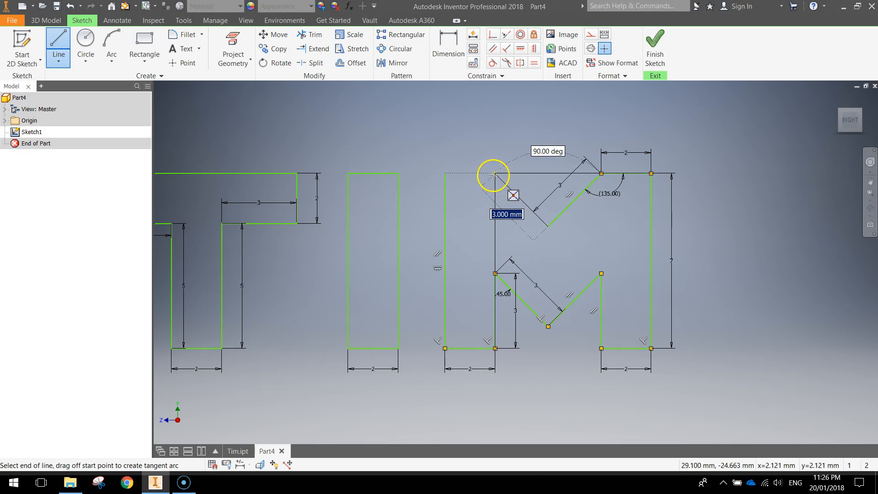
left_click(493, 176)
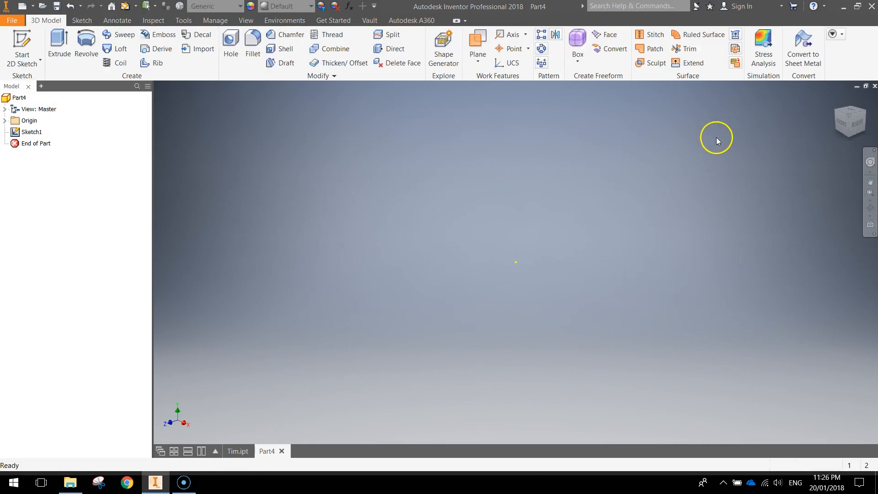
mouse_move(661, 160)
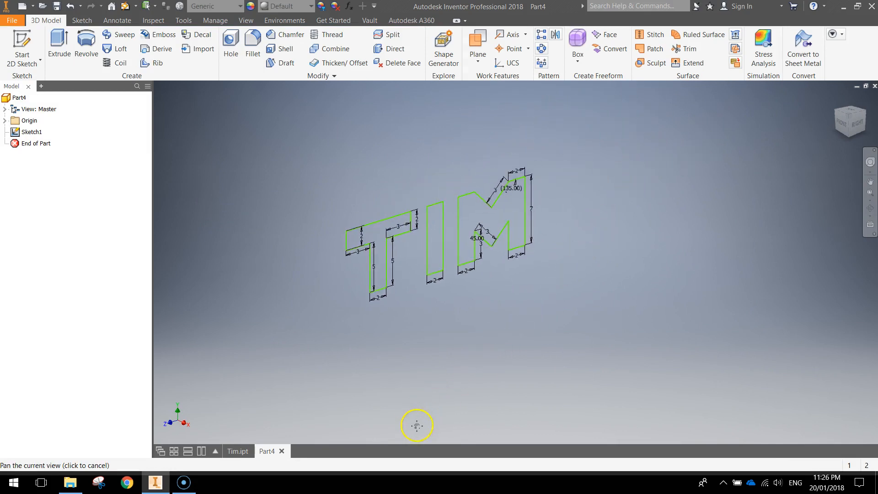
Step: Pan and zoom to centre and enlarge the TIM outlines in the 3D view
left_click_drag(417, 425, 464, 232)
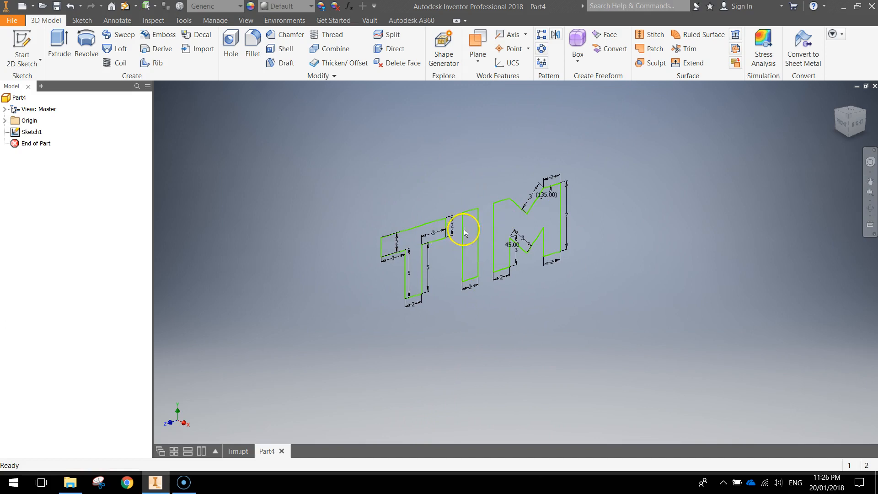
left_click_drag(465, 233, 462, 253)
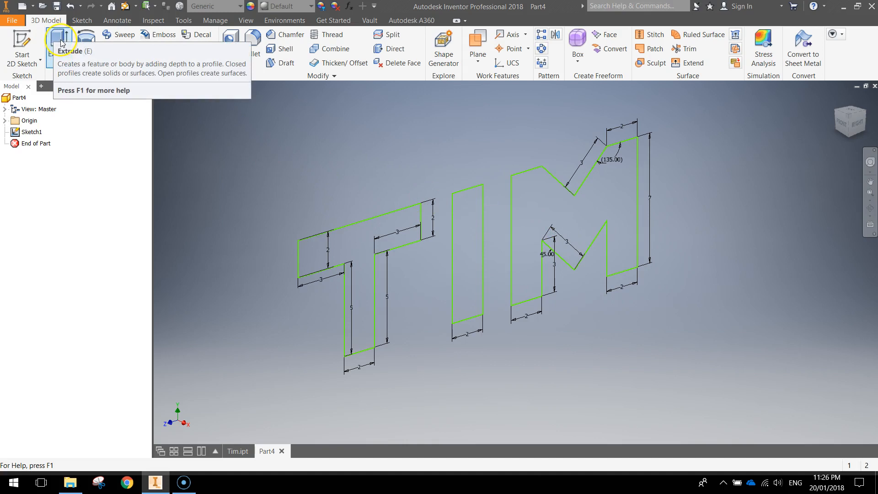
Step: Extrude the T, I and M profiles 3 mm into solid letters
left_click(58, 42)
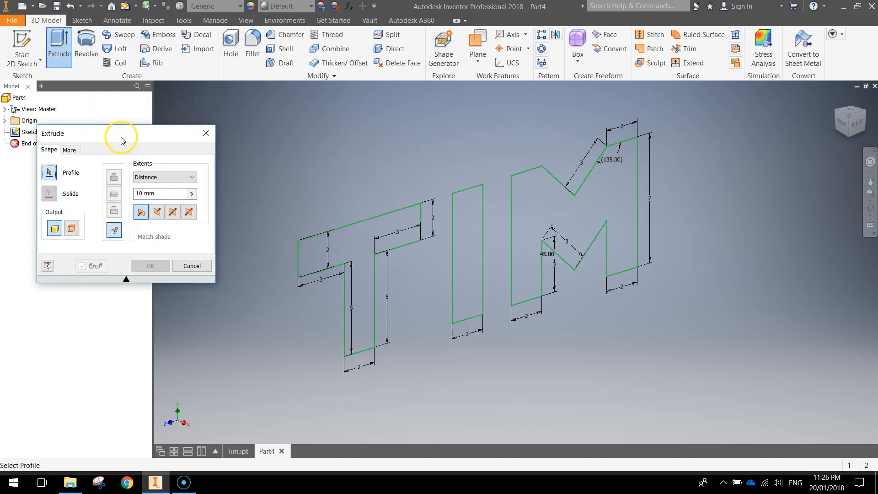
mouse_move(149, 138)
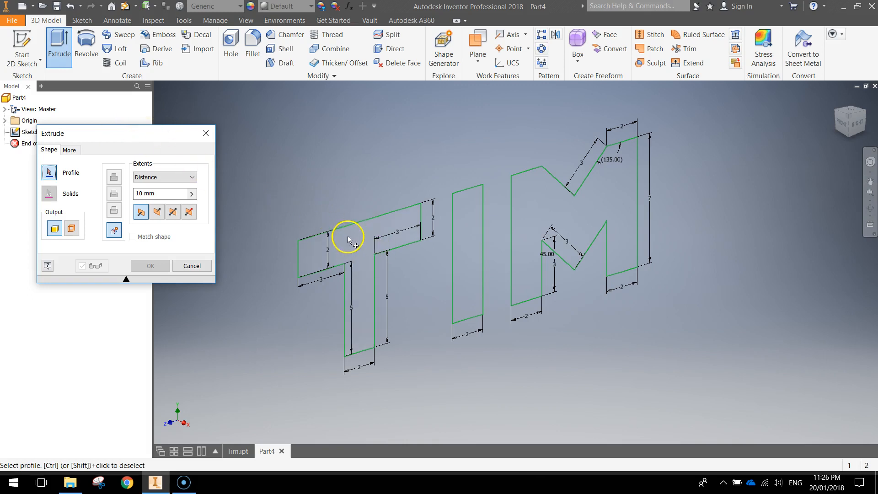
left_click(469, 214)
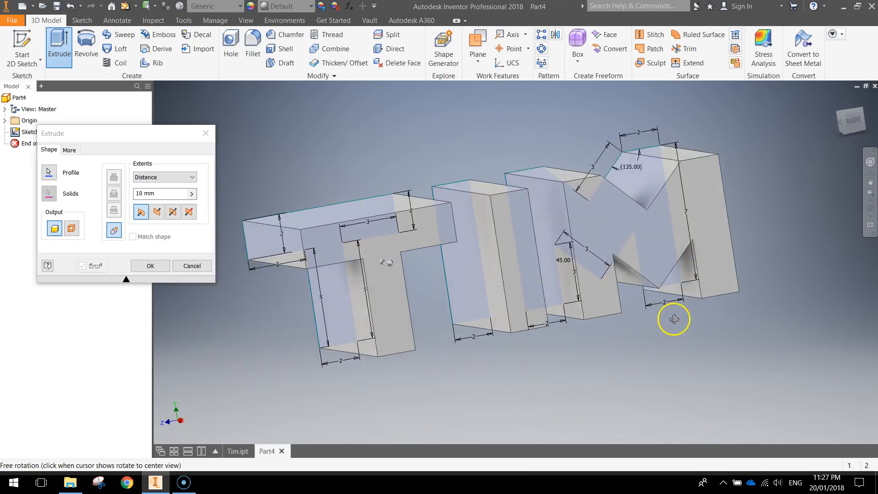
left_click_drag(675, 320, 675, 327)
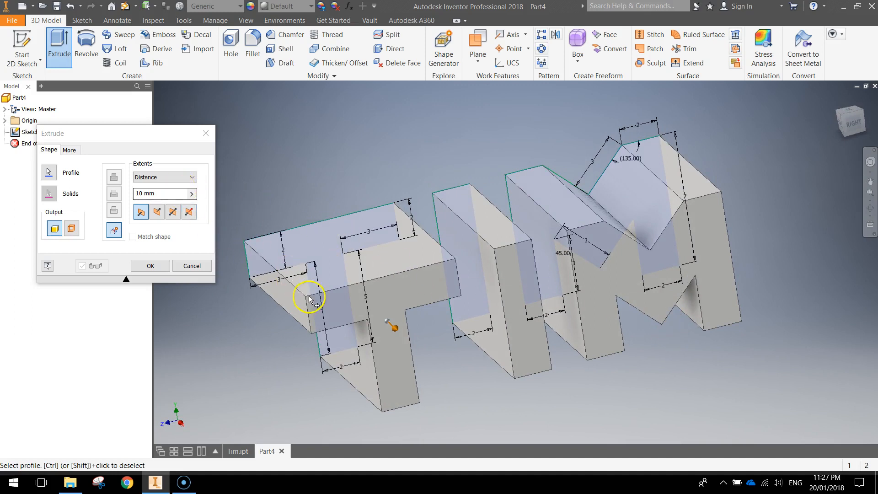
left_click(159, 193)
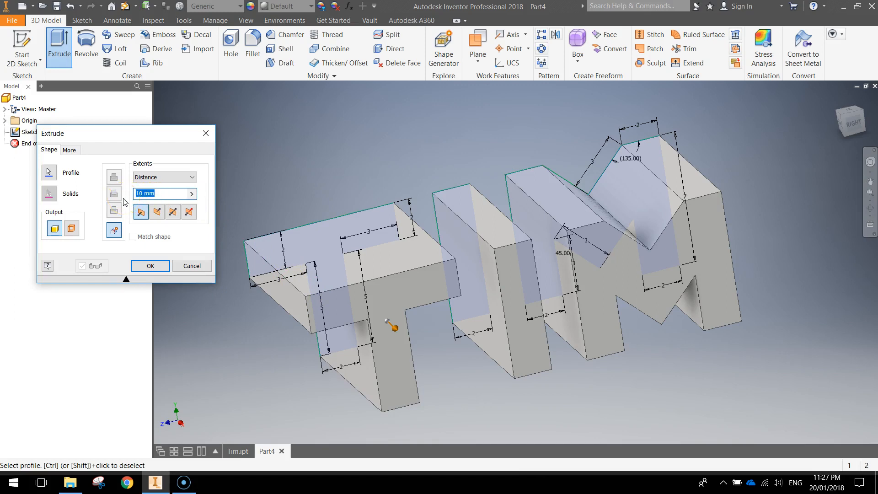
type("5")
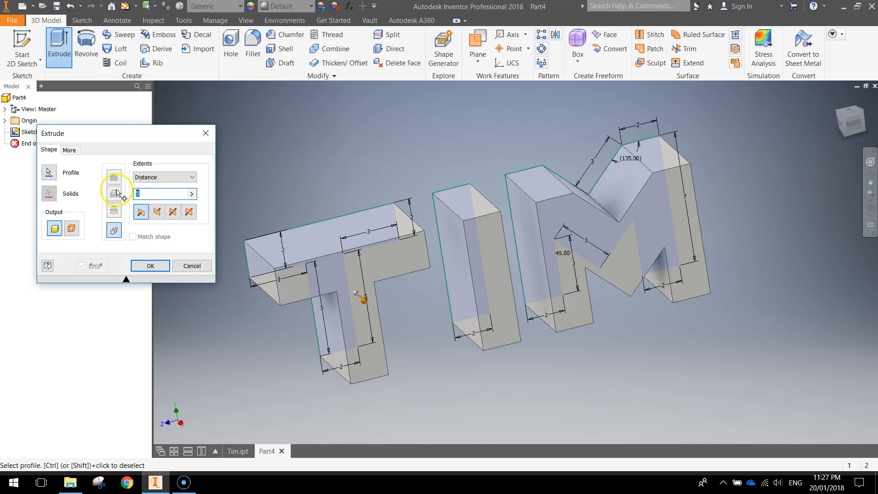
type("4")
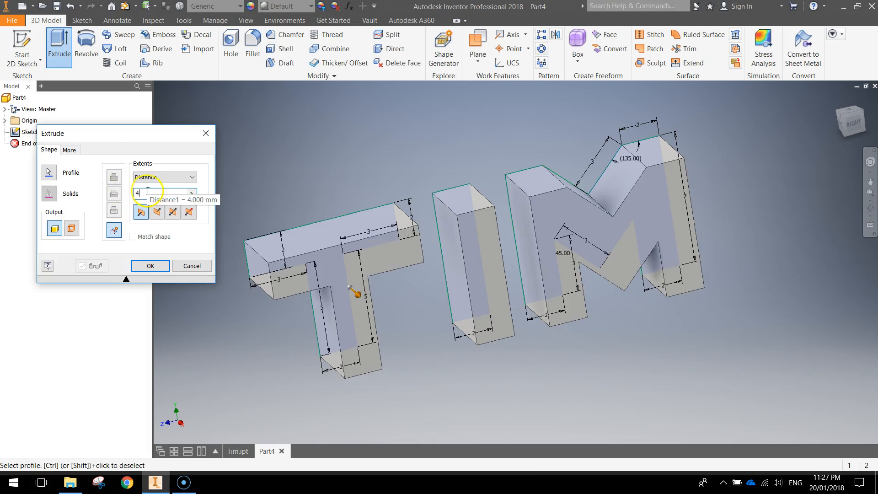
type("3")
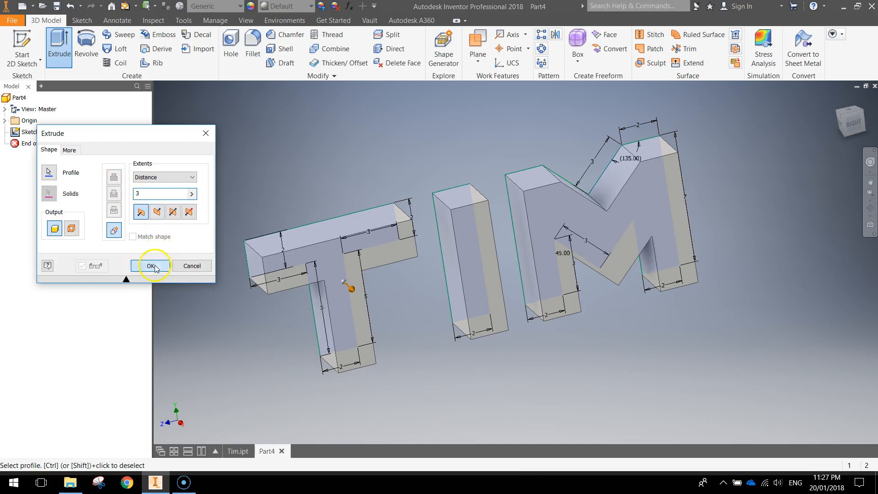
left_click(149, 265)
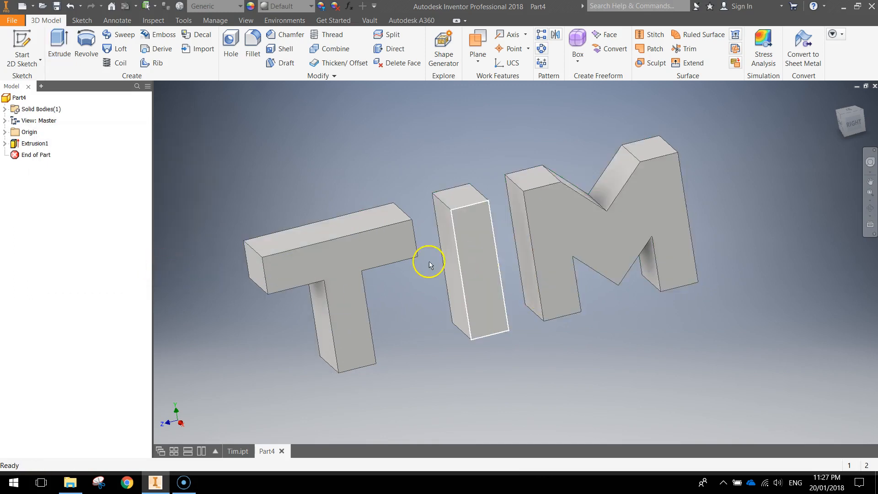
left_click_drag(428, 265, 511, 256)
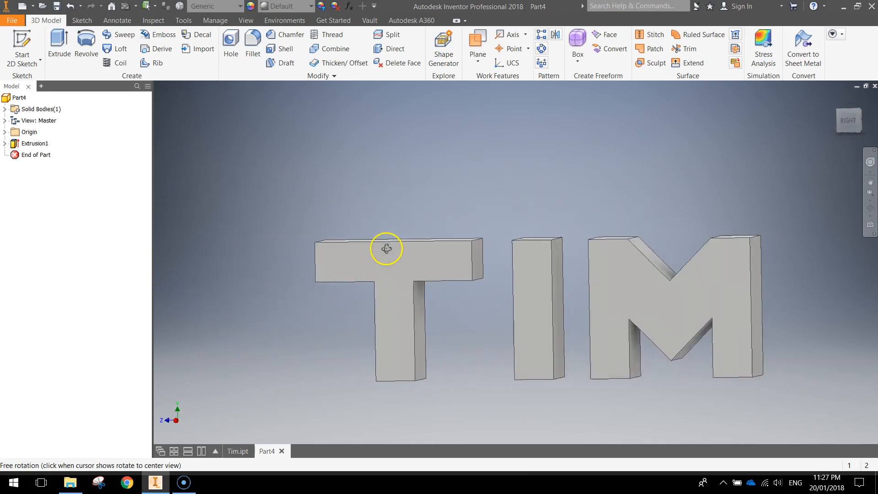
left_click_drag(385, 248, 406, 248)
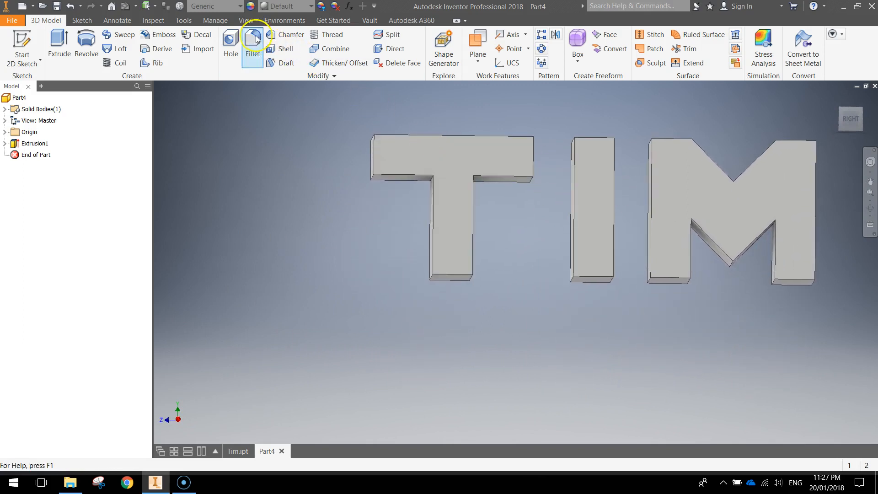
mouse_move(251, 6)
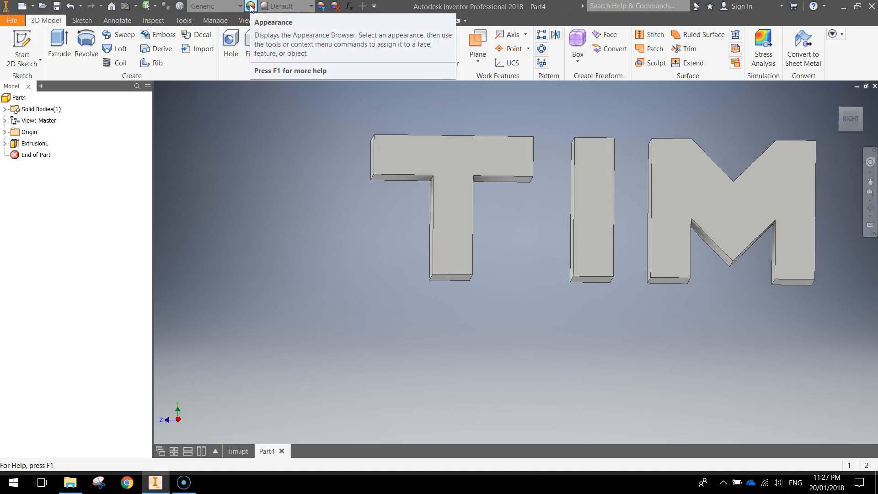
Step: Apply the Yellow appearance from the Appearance Browser to the letter T
left_click(250, 7)
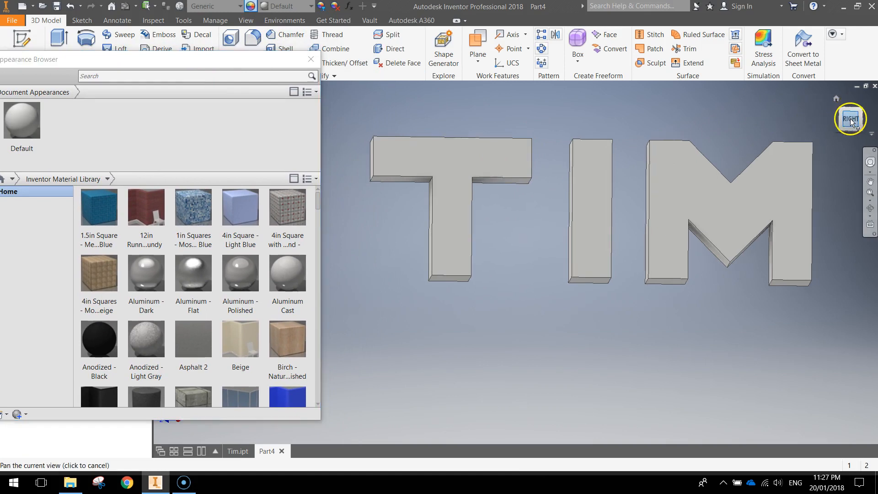
left_click(850, 119)
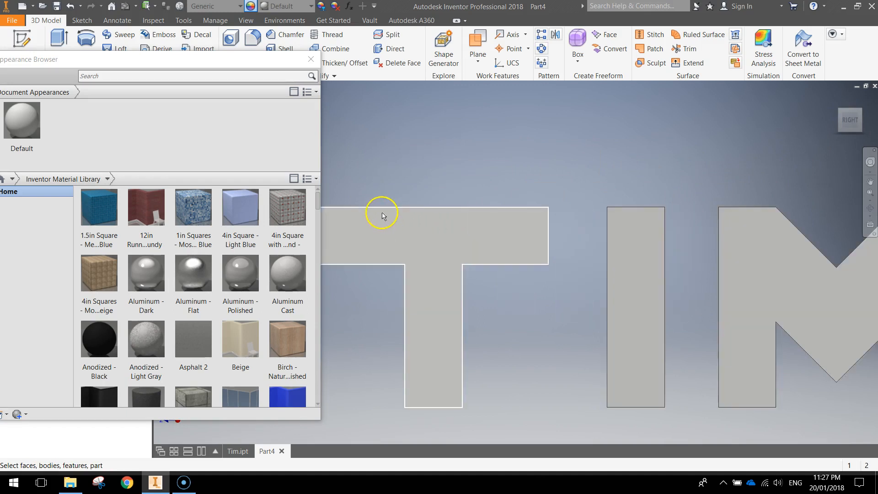
left_click_drag(380, 216, 462, 145)
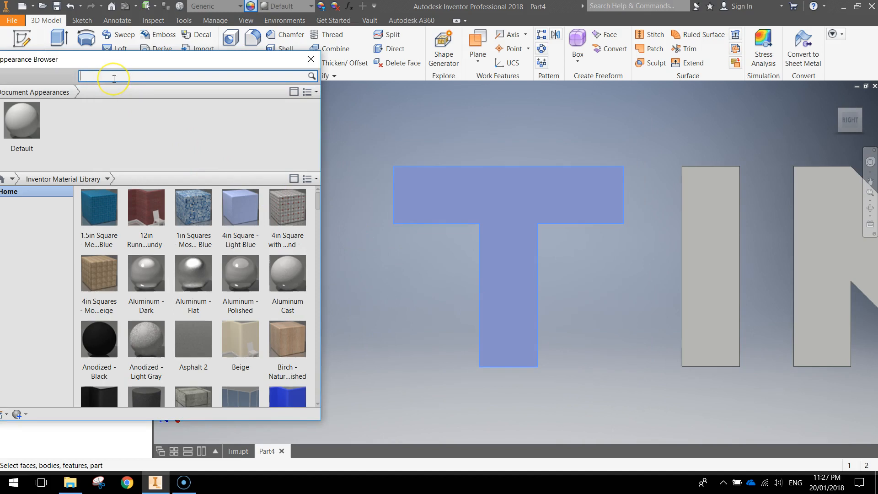
type("yellow")
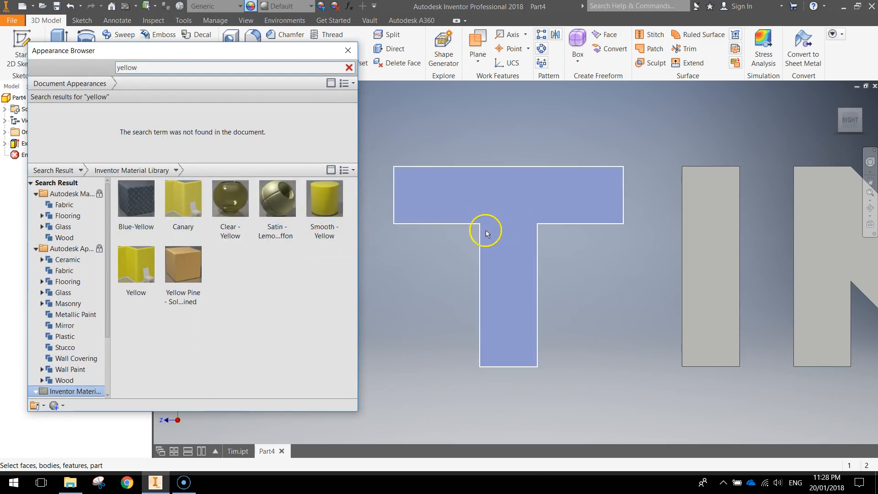
left_click(136, 263)
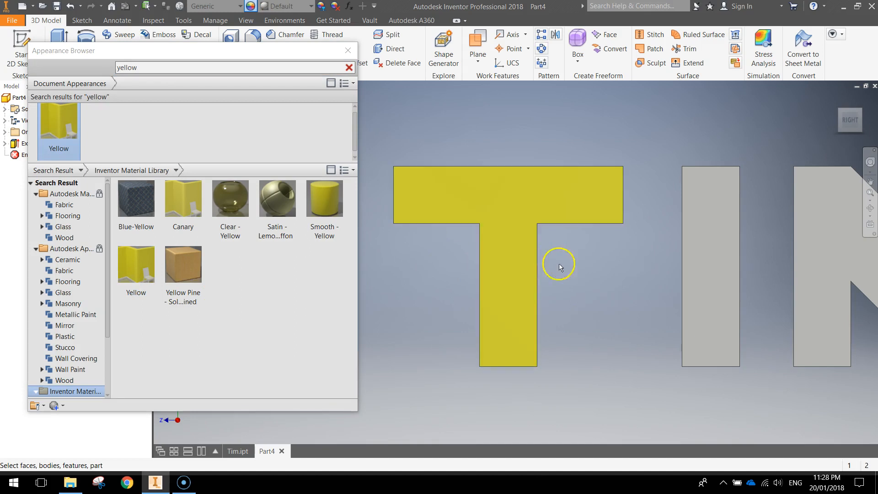
left_click_drag(558, 268, 564, 248)
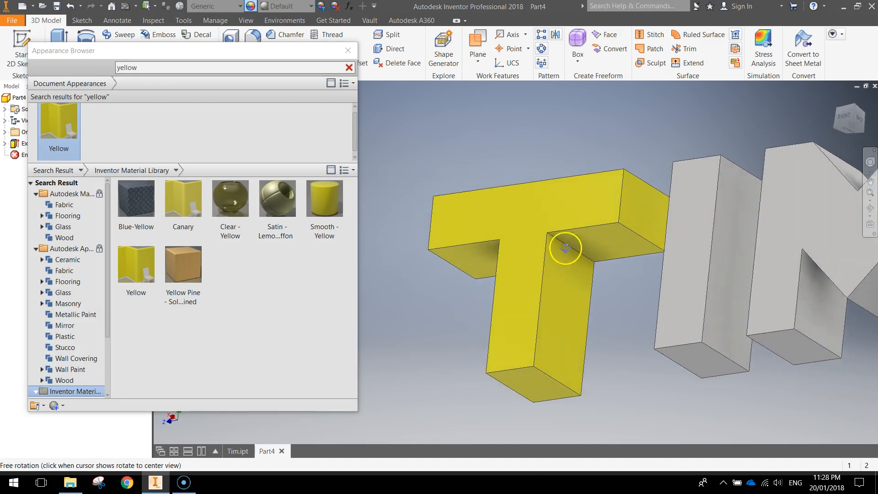
left_click_drag(565, 248, 623, 269)
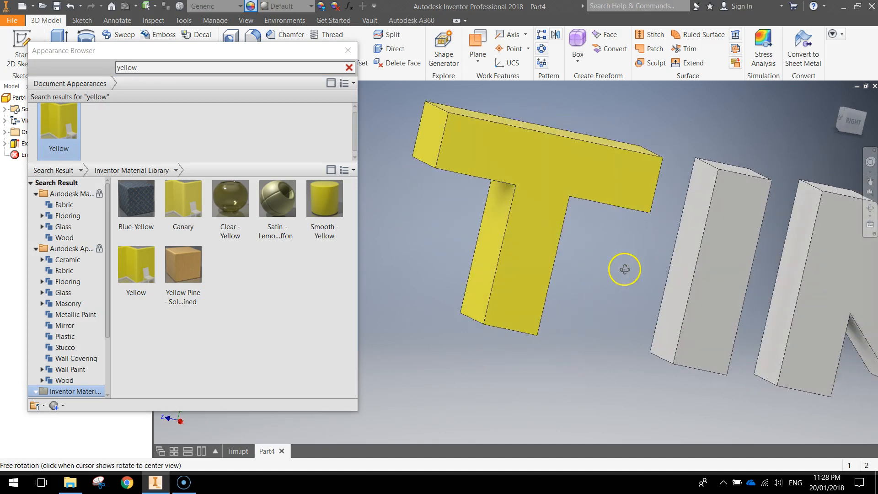
left_click_drag(625, 269, 798, 140)
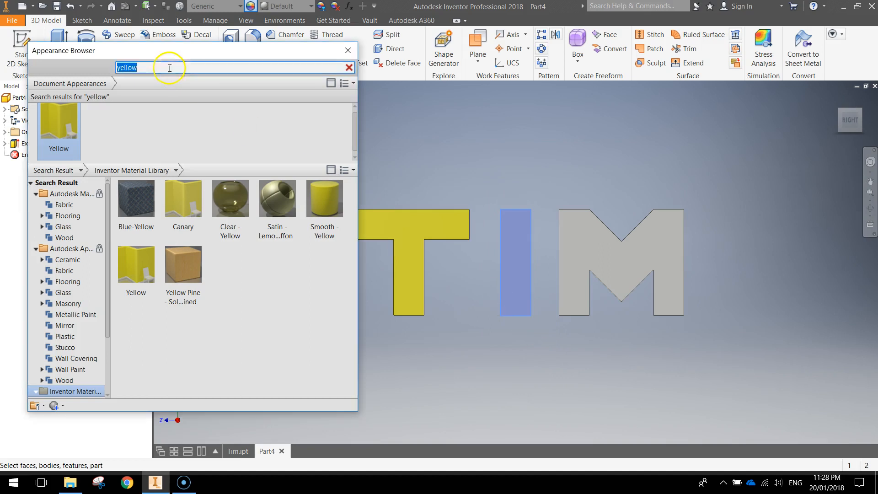
mouse_move(226, 67)
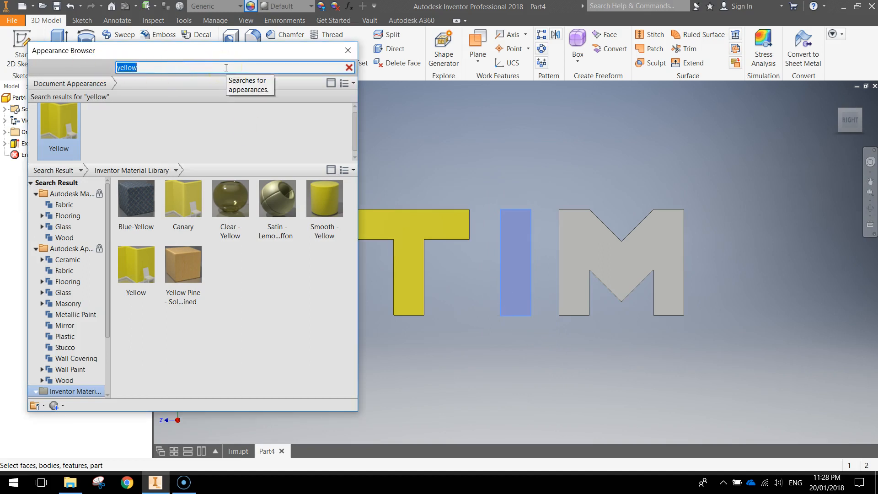
Step: Apply Magenta to the letter I and Aqua to the letter M
type("mage")
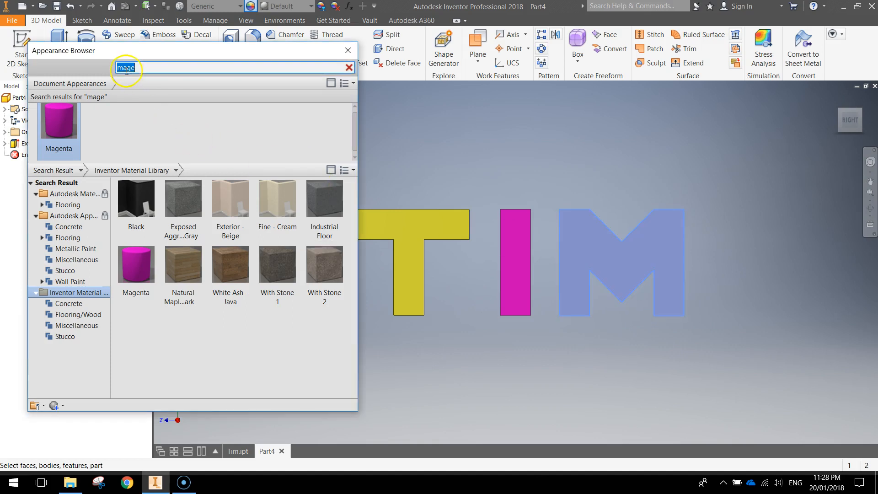
type("blue")
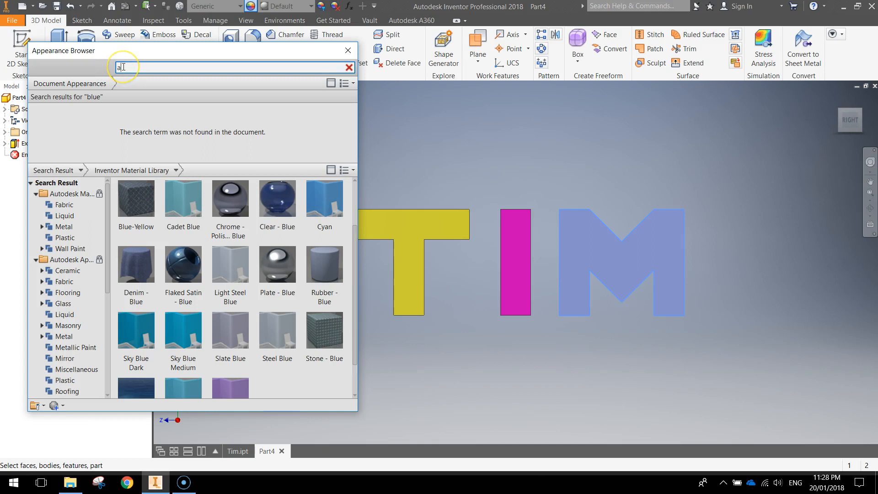
type("aqua")
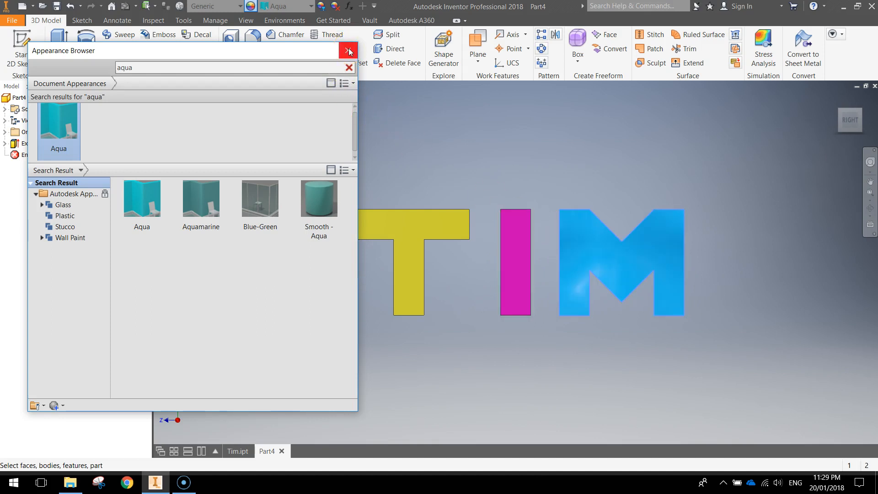
Step: Close the Appearance Browser and orbit the coloured TIM letters to inspect them
left_click(348, 50)
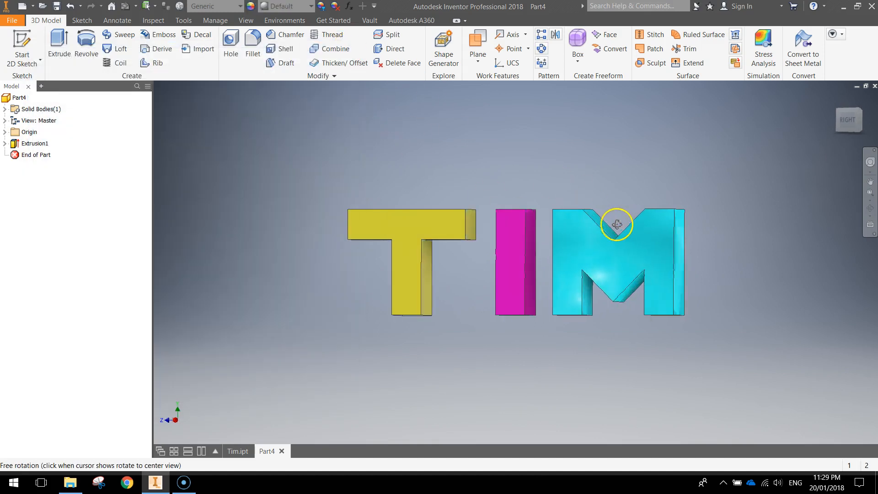
left_click_drag(617, 225, 597, 238)
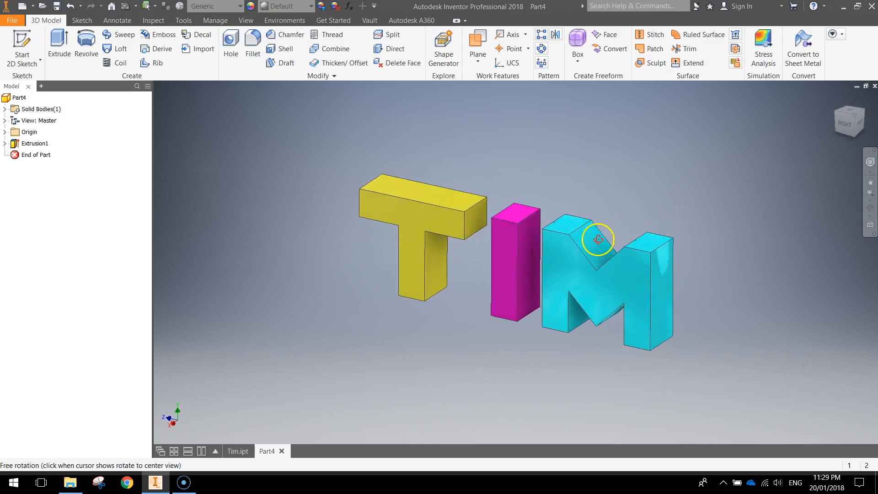
left_click_drag(598, 240, 701, 203)
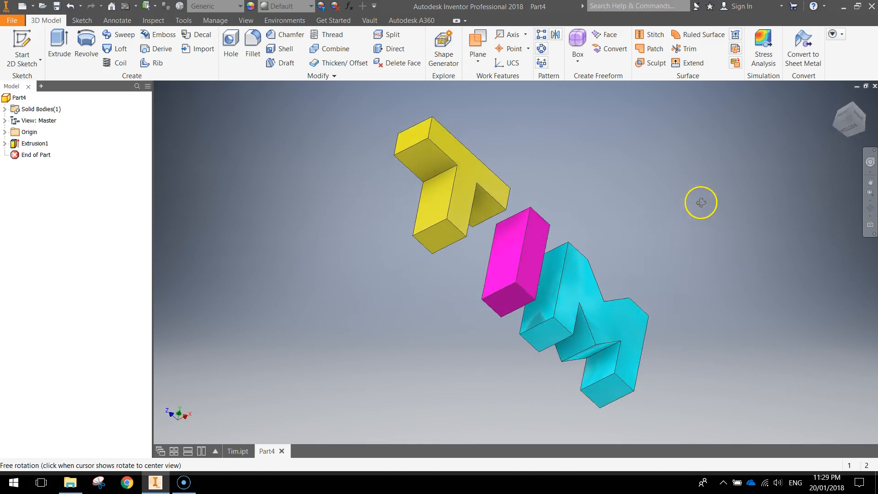
left_click_drag(701, 203, 582, 213)
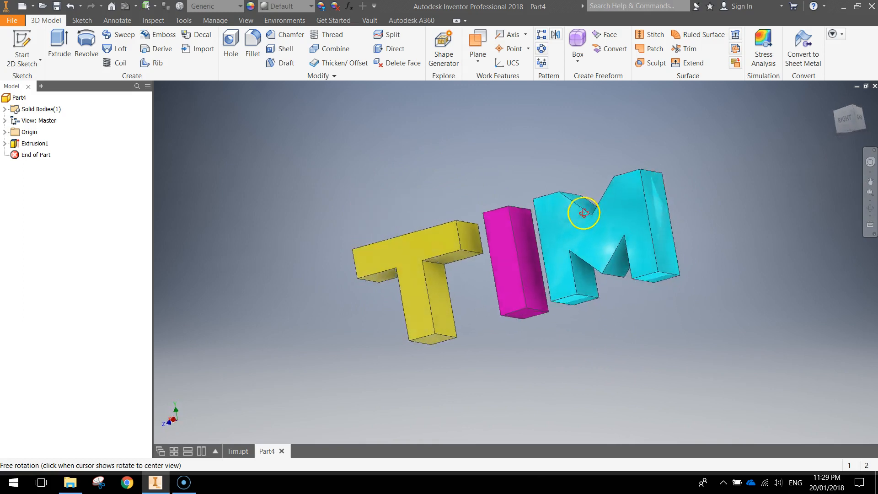